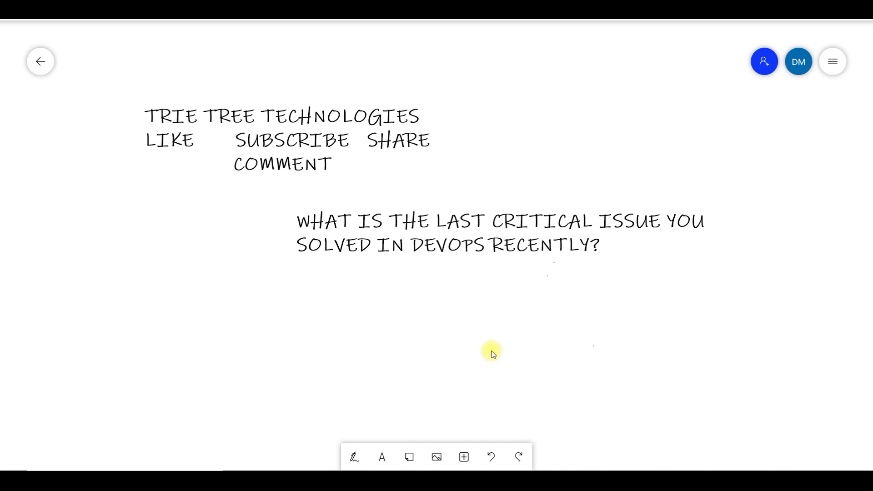
mouse_move(628, 337)
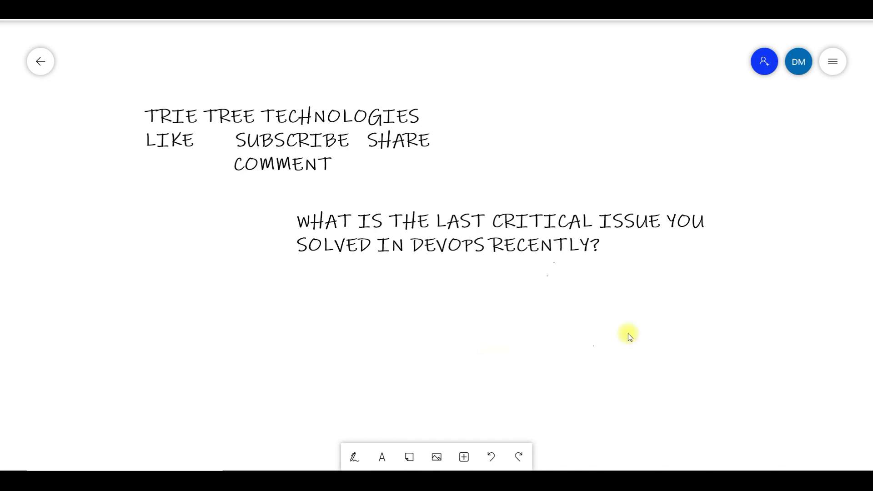
mouse_move(771, 414)
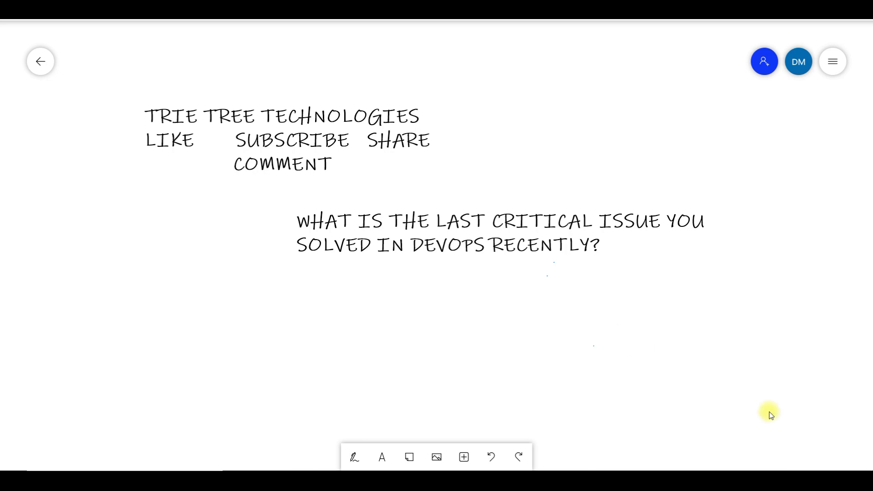